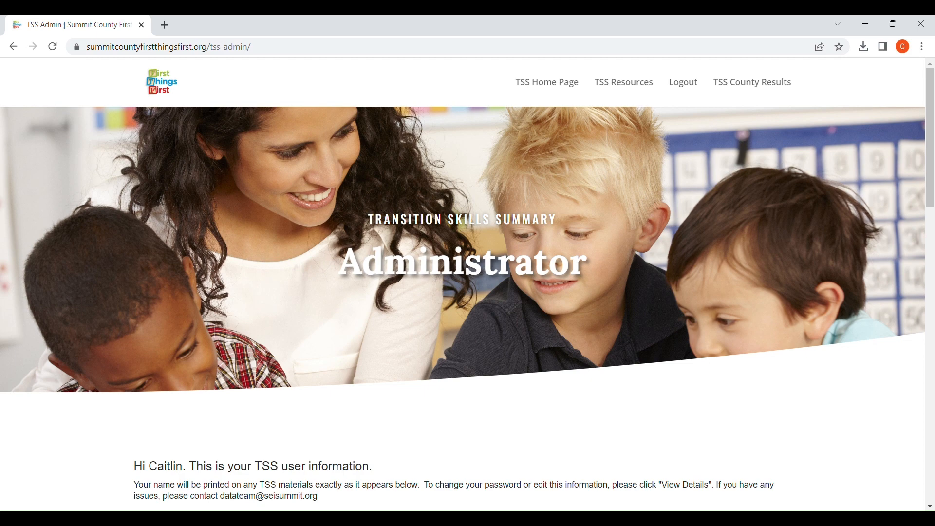
Step: Start adding a teacher via ADD TEACHERS in the empty Your Teachers section
scroll("down", 3)
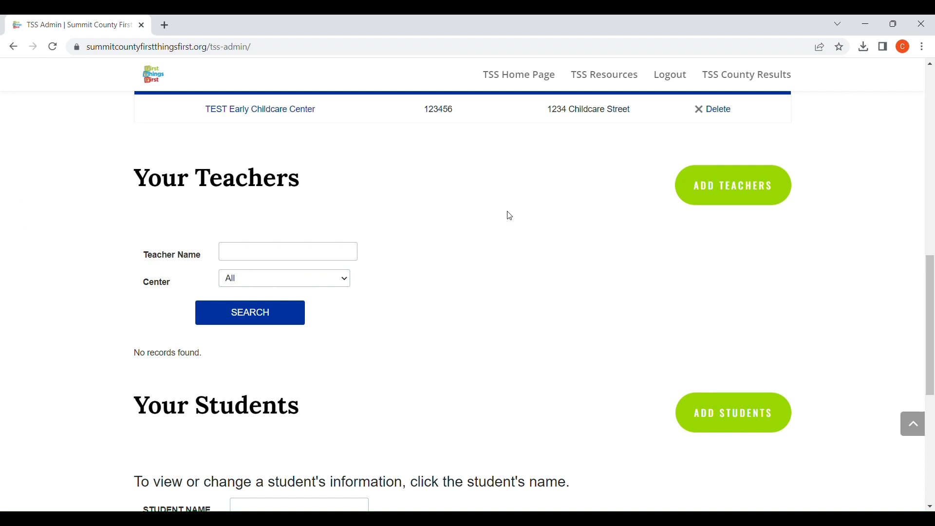
mouse_move(757, 240)
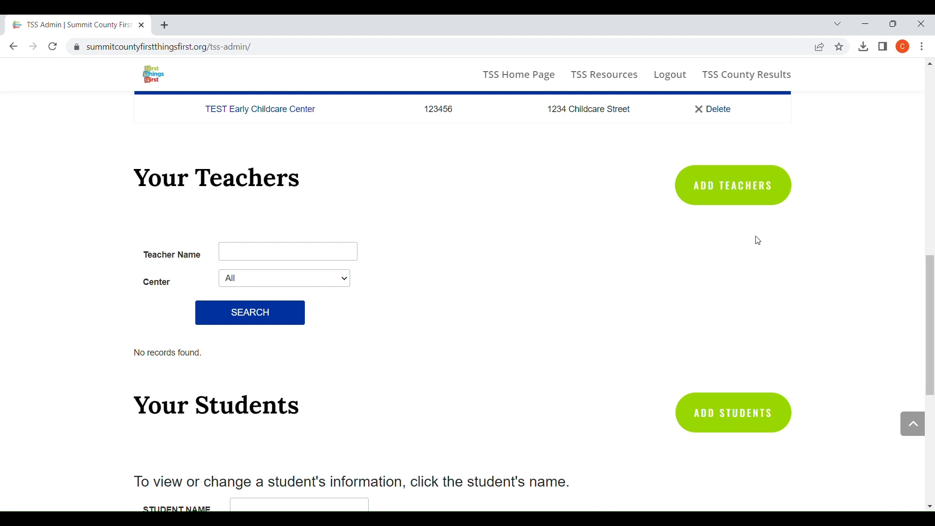
left_click(746, 199)
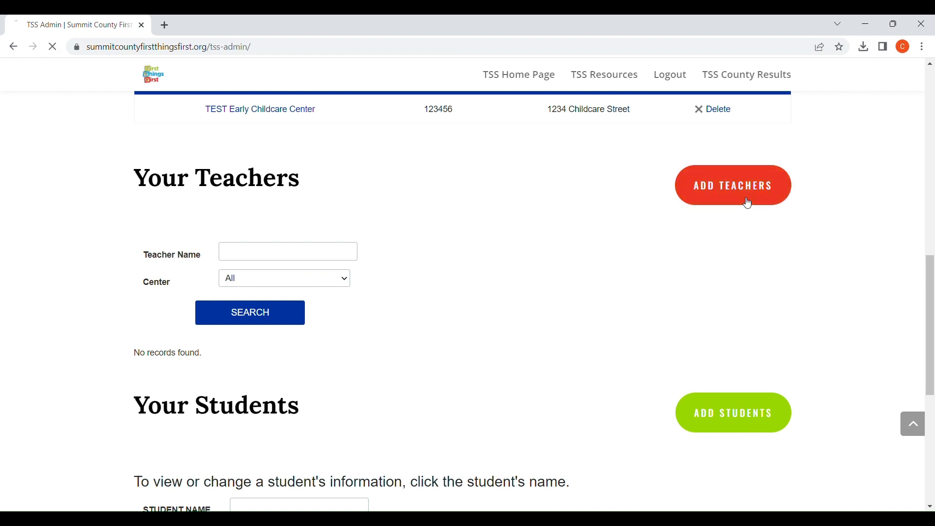
left_click(733, 185)
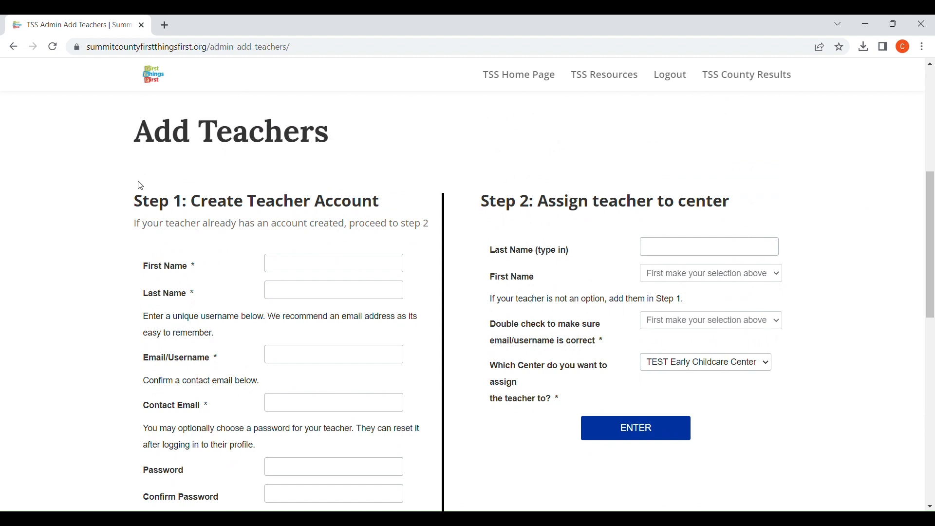
scroll("down", 3)
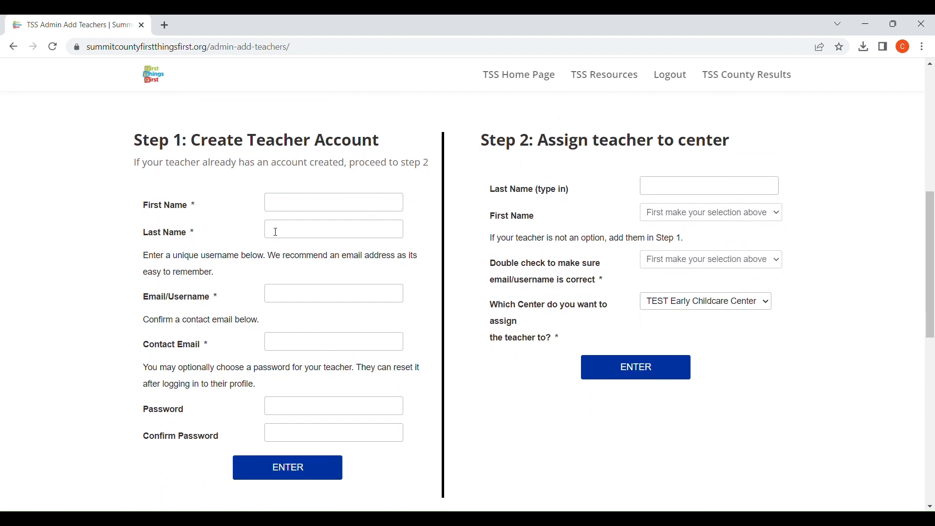
type("Heintz")
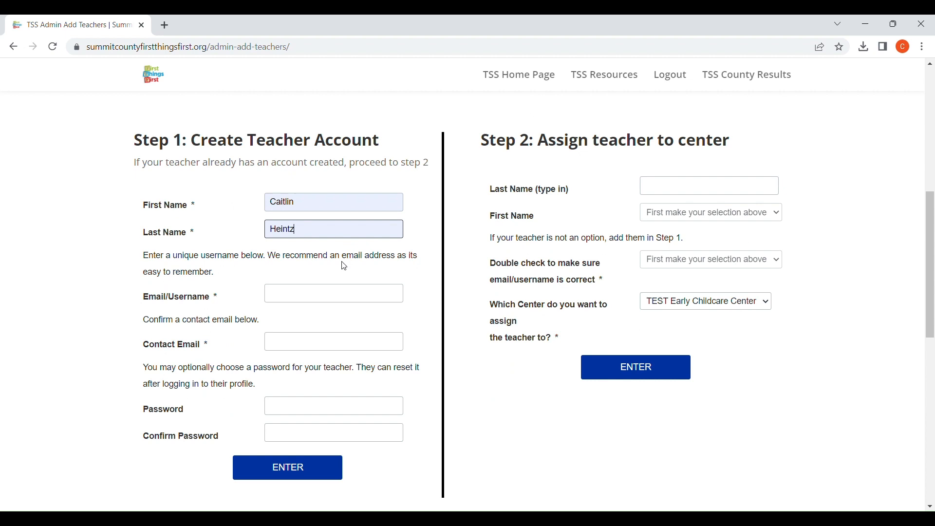
left_click(333, 294)
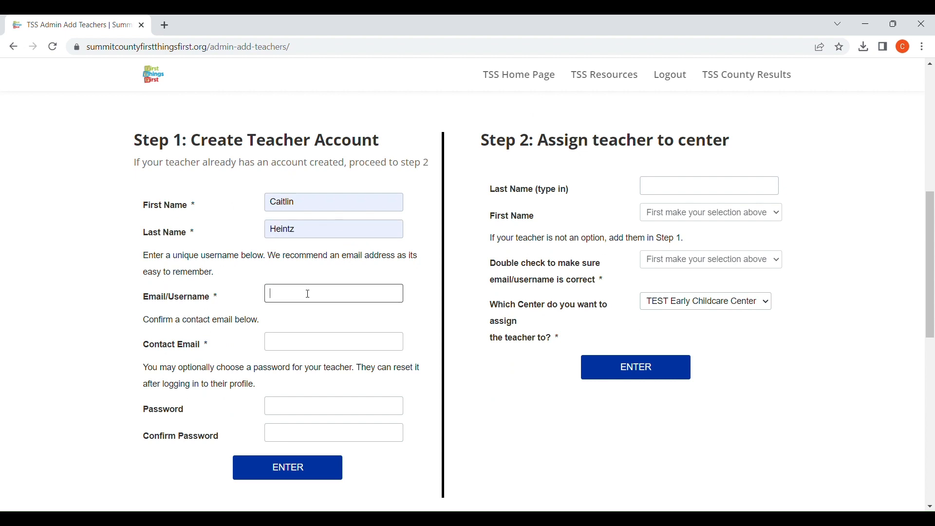
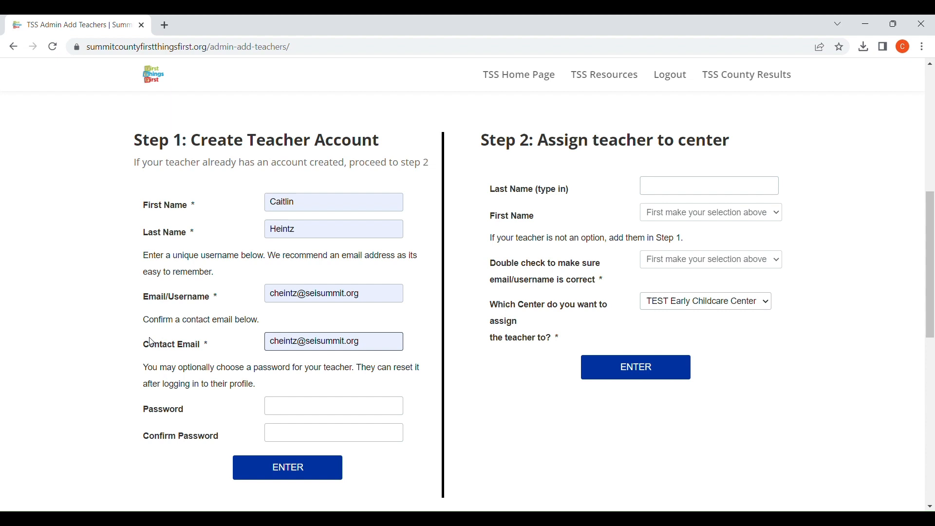
Step: Enter the account password and a matching confirmation password
scroll("down", 3)
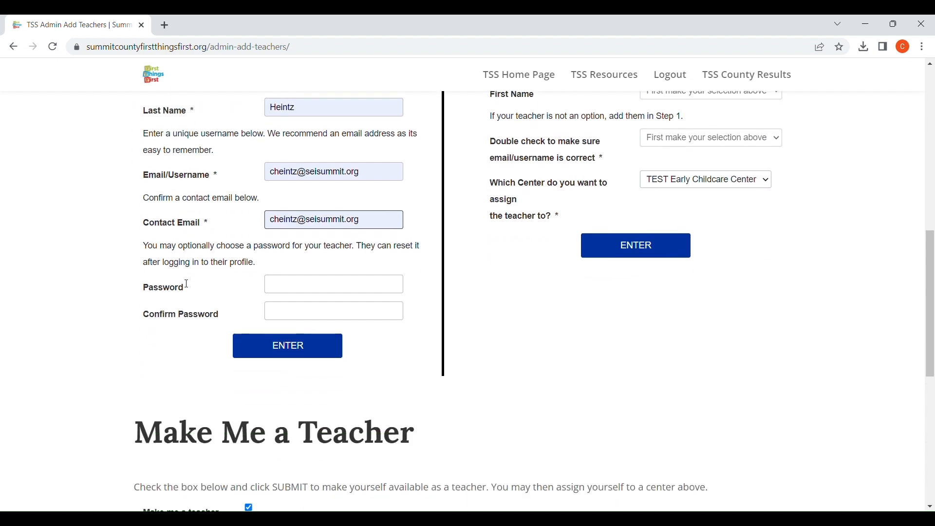
type("••")
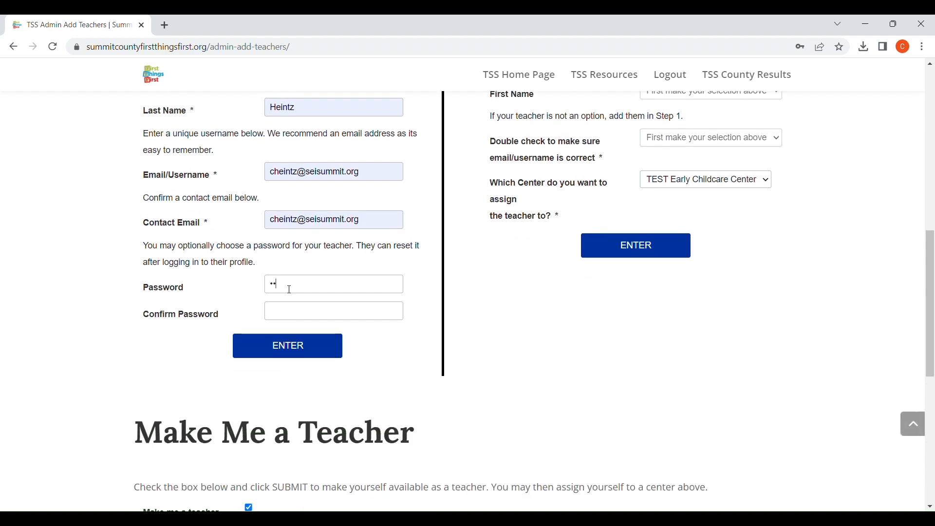
type("password")
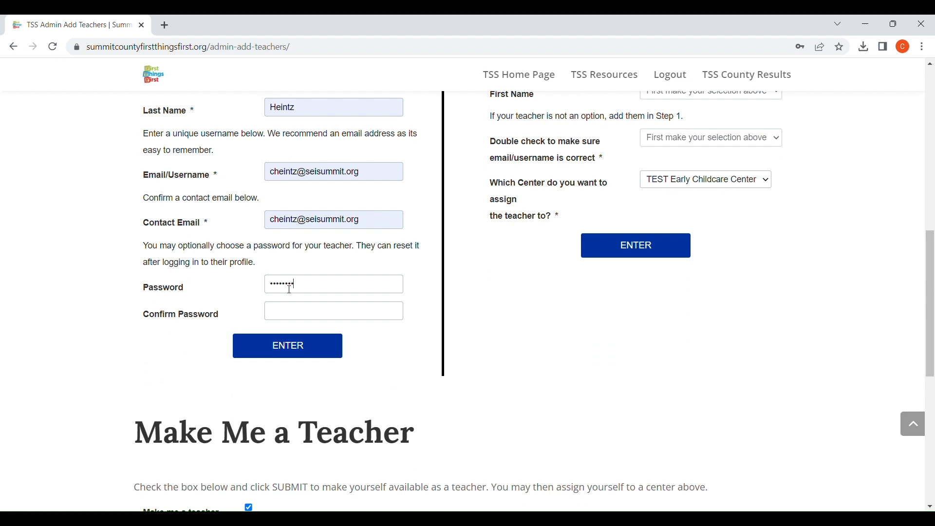
type("•••")
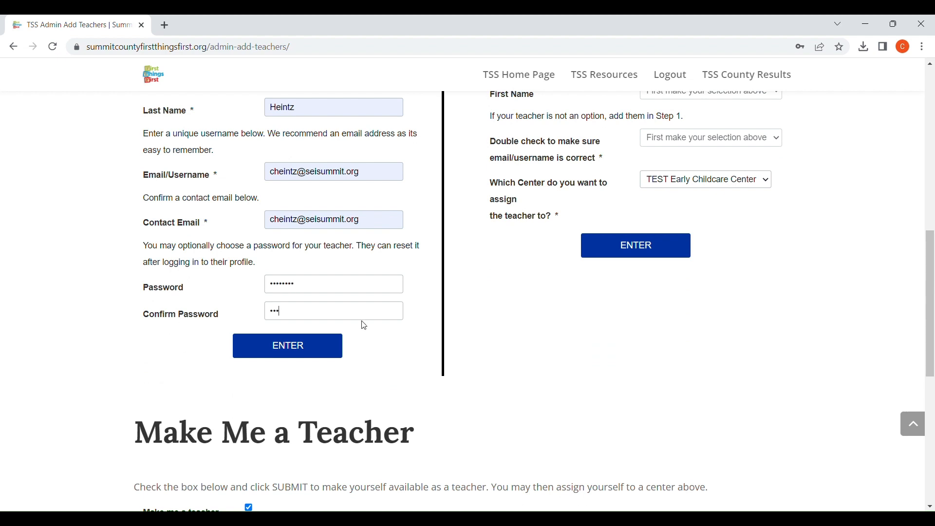
type("•••••")
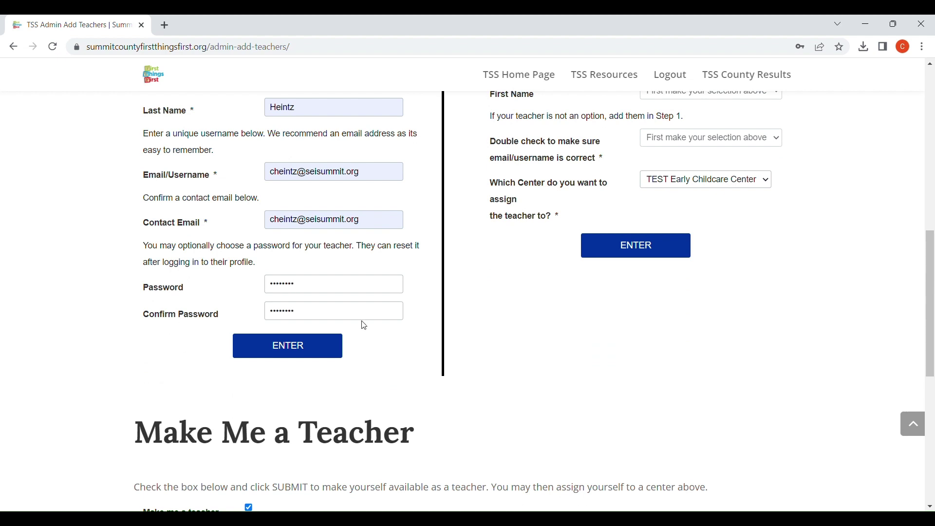
Step: Submit the Step 1 account and see Email/Username rejected as 'Value already present'
left_click(287, 345)
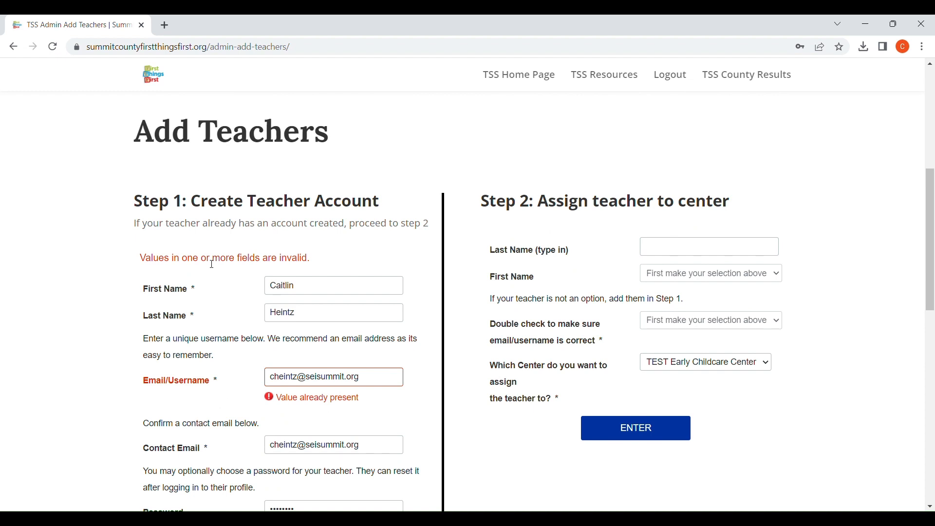
scroll("down", 3)
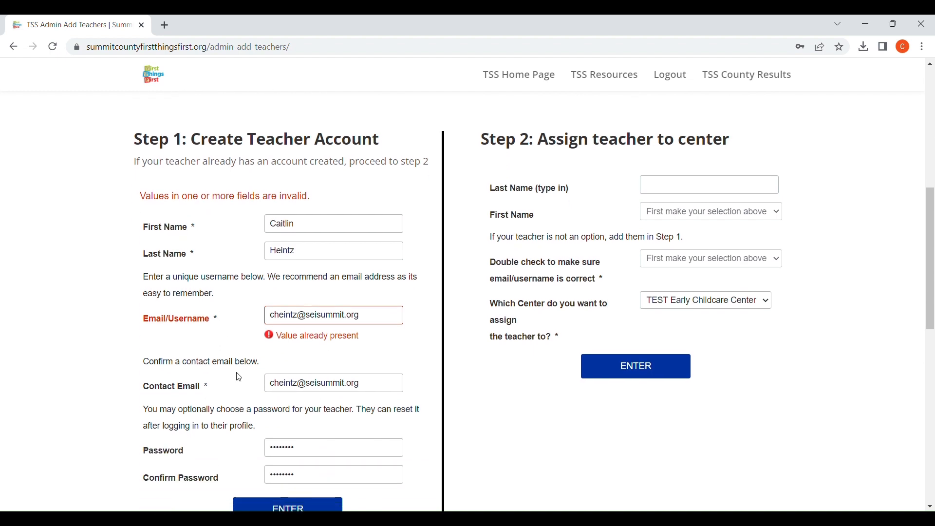
scroll("down", 3)
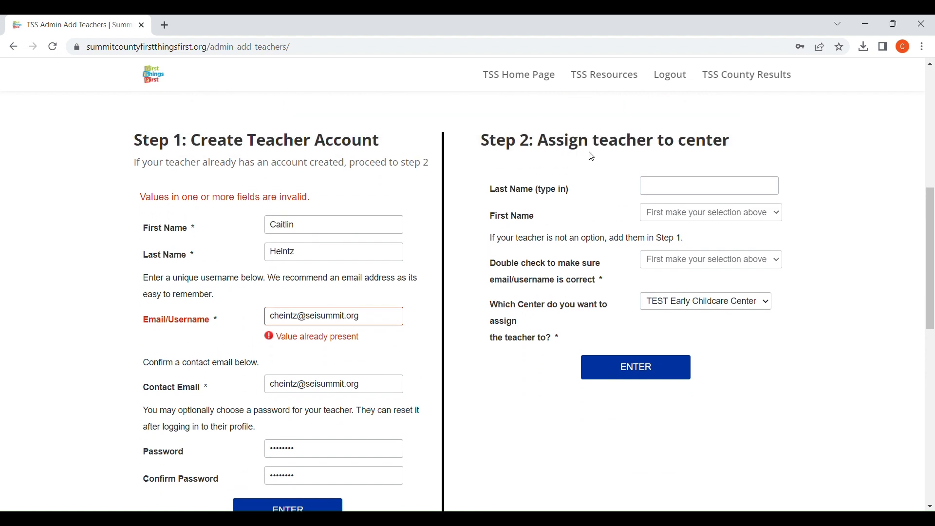
mouse_move(597, 177)
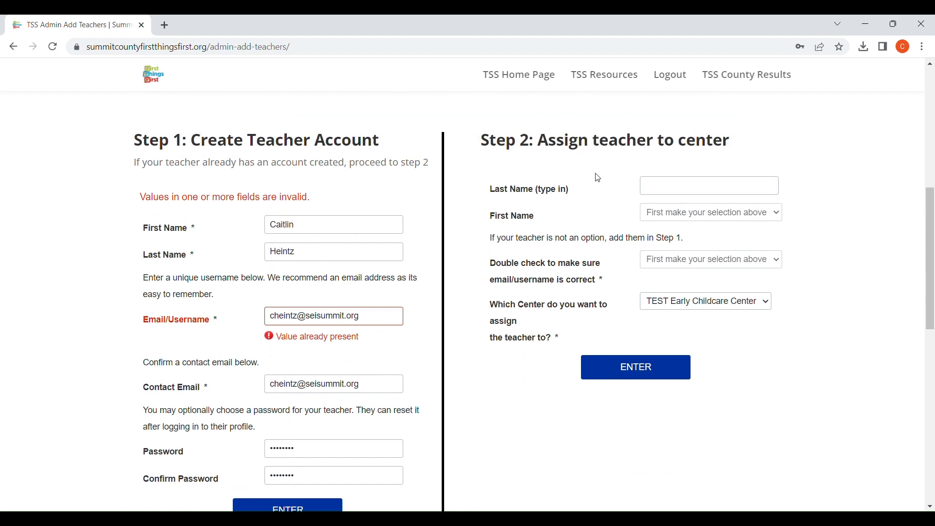
type("Heintz")
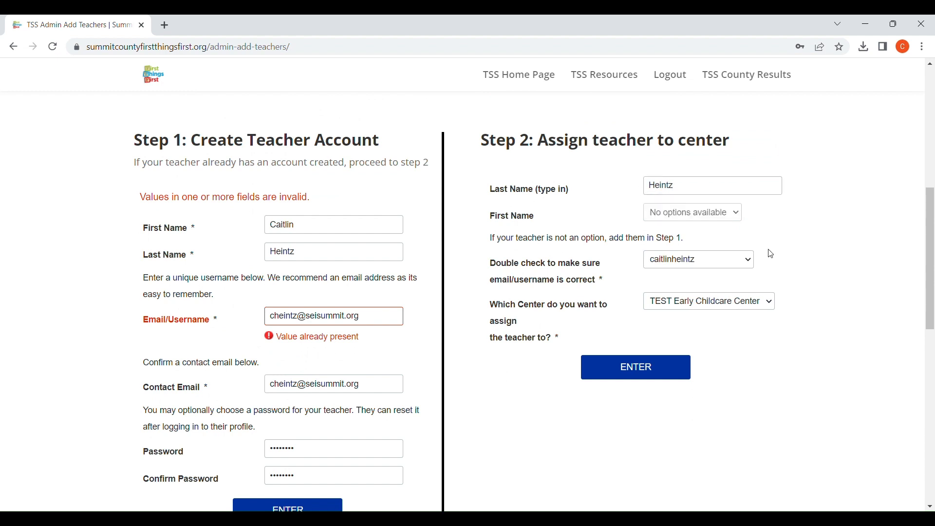
mouse_move(651, 262)
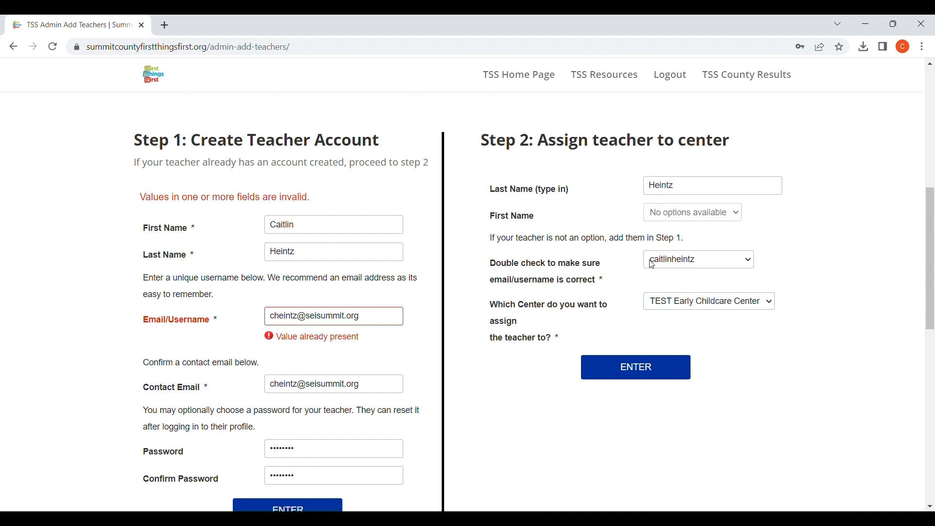
left_click(698, 259)
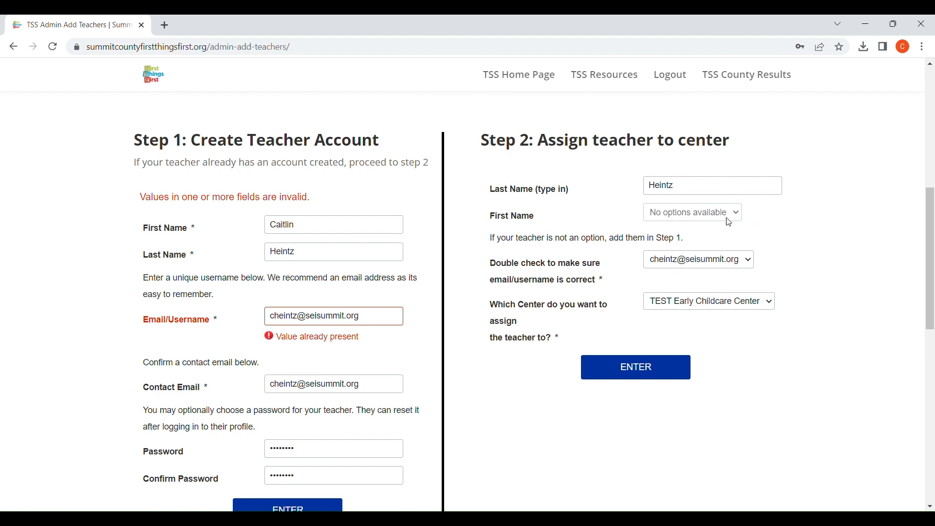
mouse_move(699, 220)
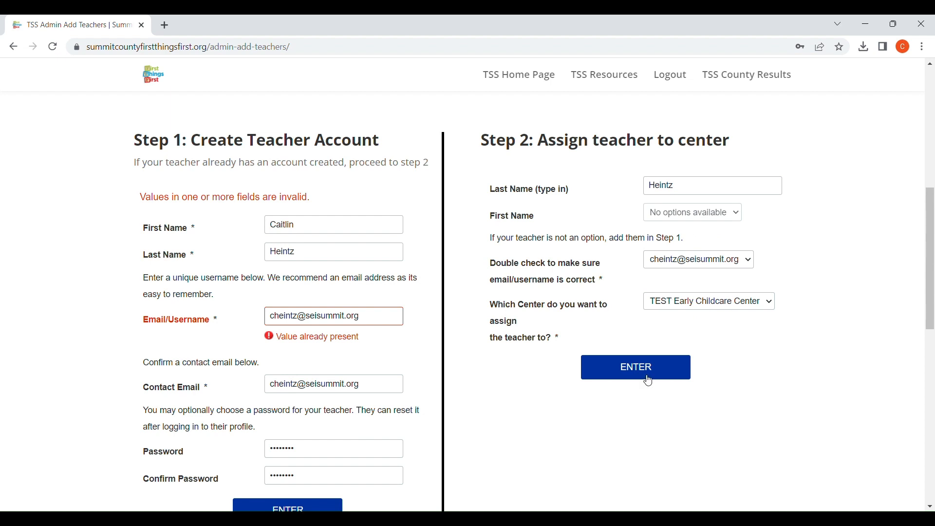
mouse_move(705, 284)
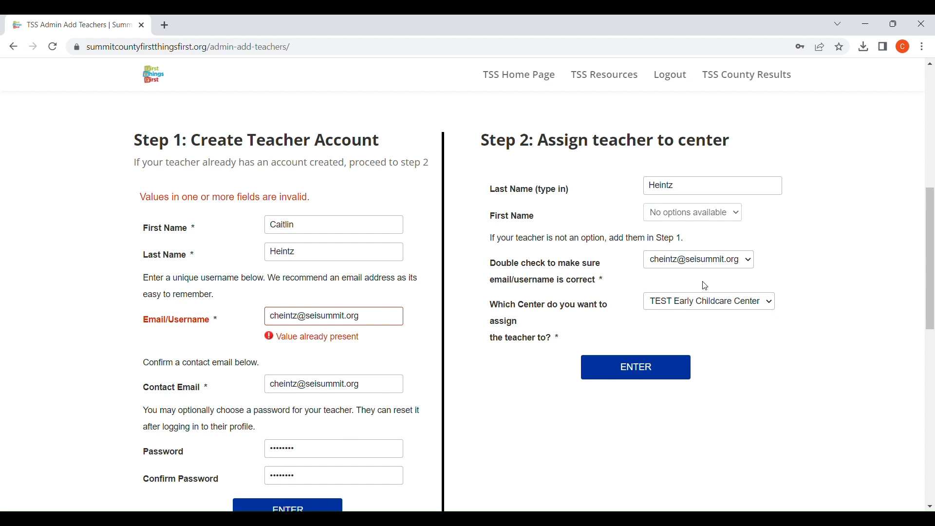
left_click(635, 367)
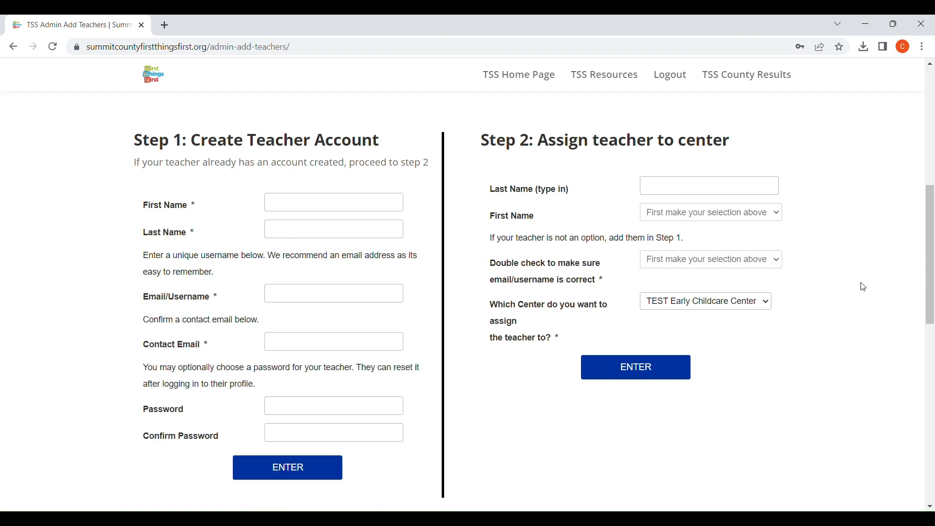
scroll("down", 3)
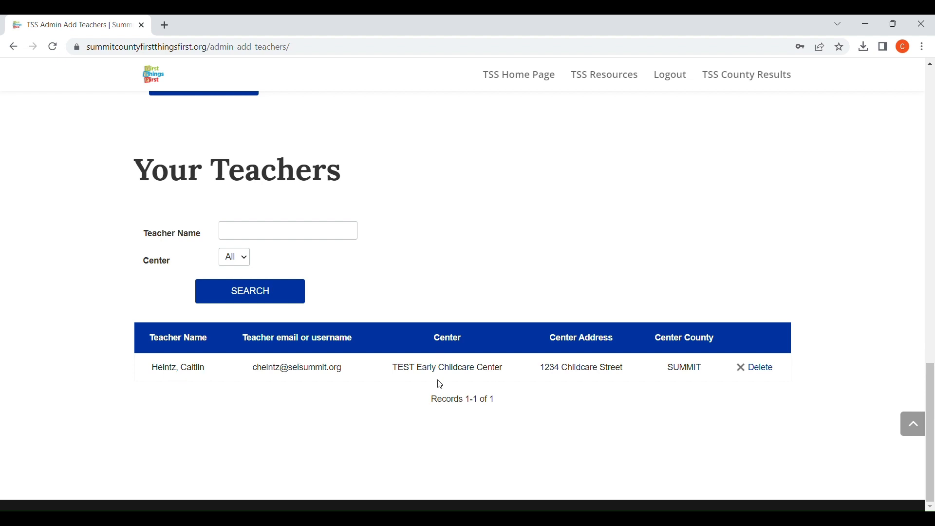
mouse_move(446, 421)
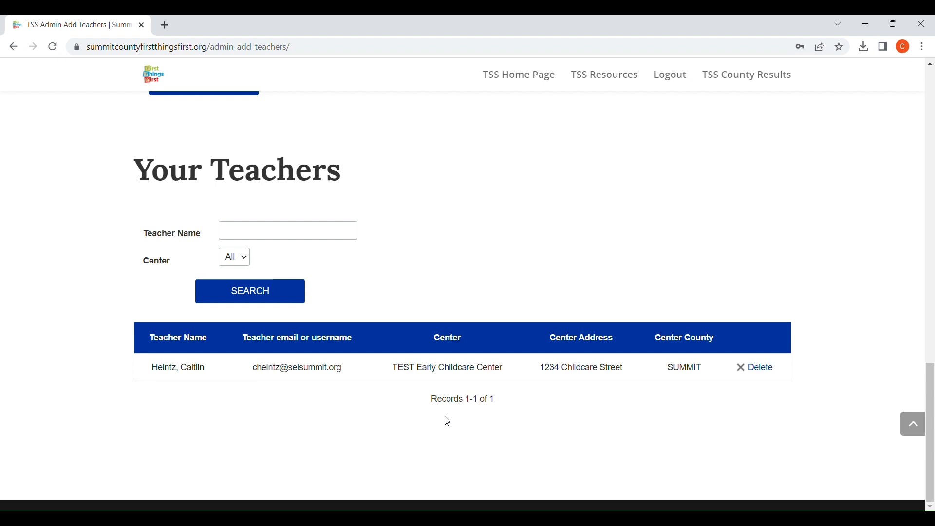
mouse_move(452, 392)
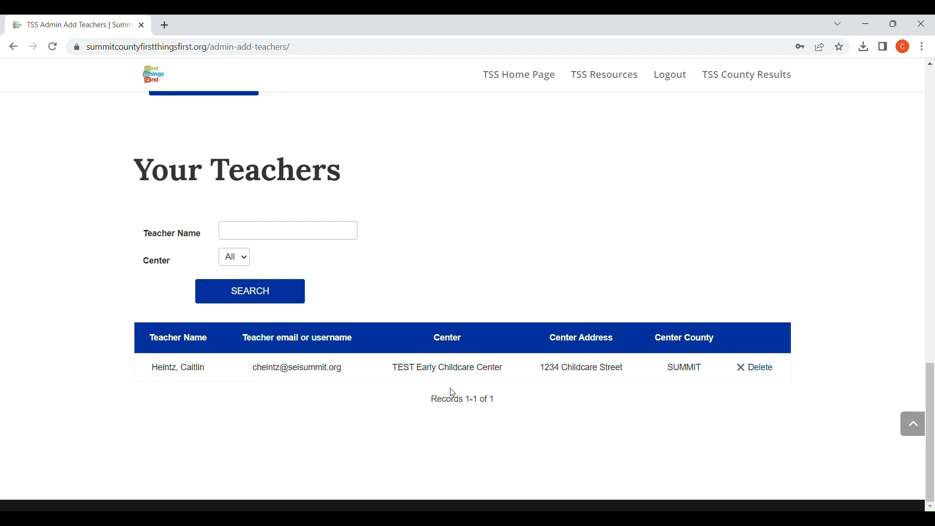
mouse_move(483, 374)
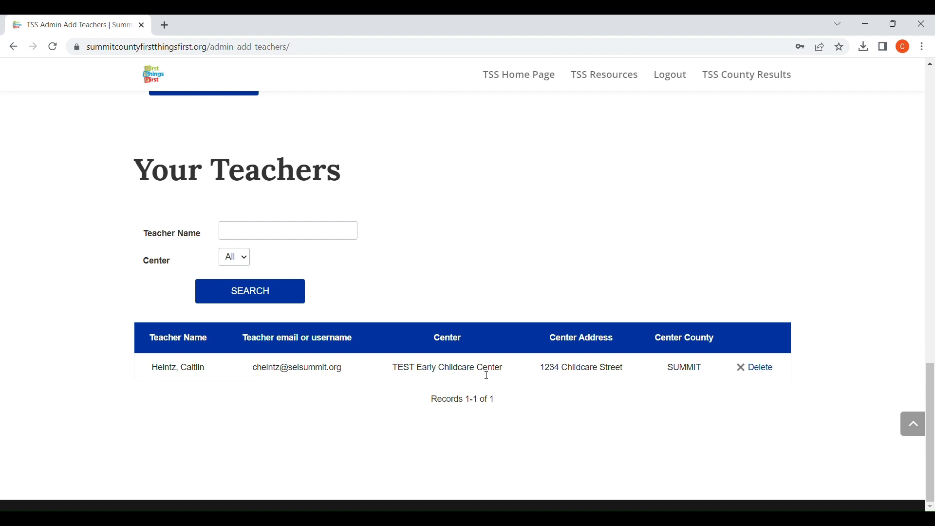
mouse_move(764, 368)
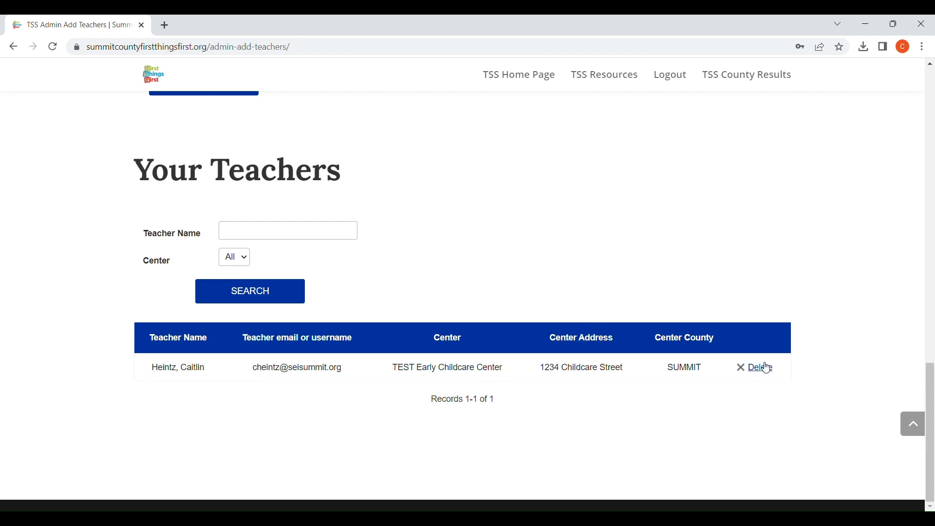